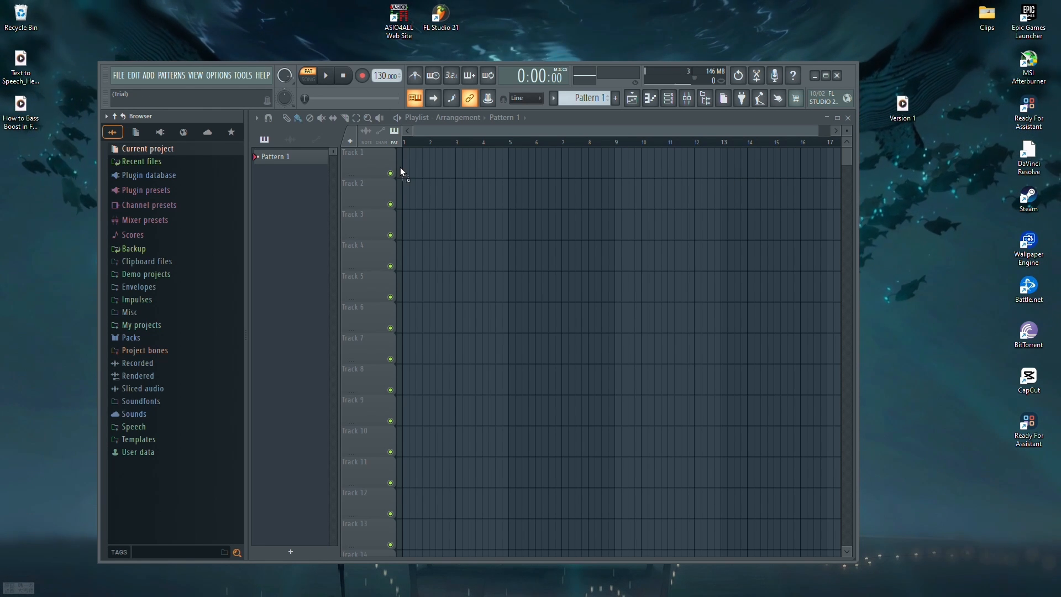
- Place the Version 1 audio clip onto Track 1 of the playlist
click(414, 162)
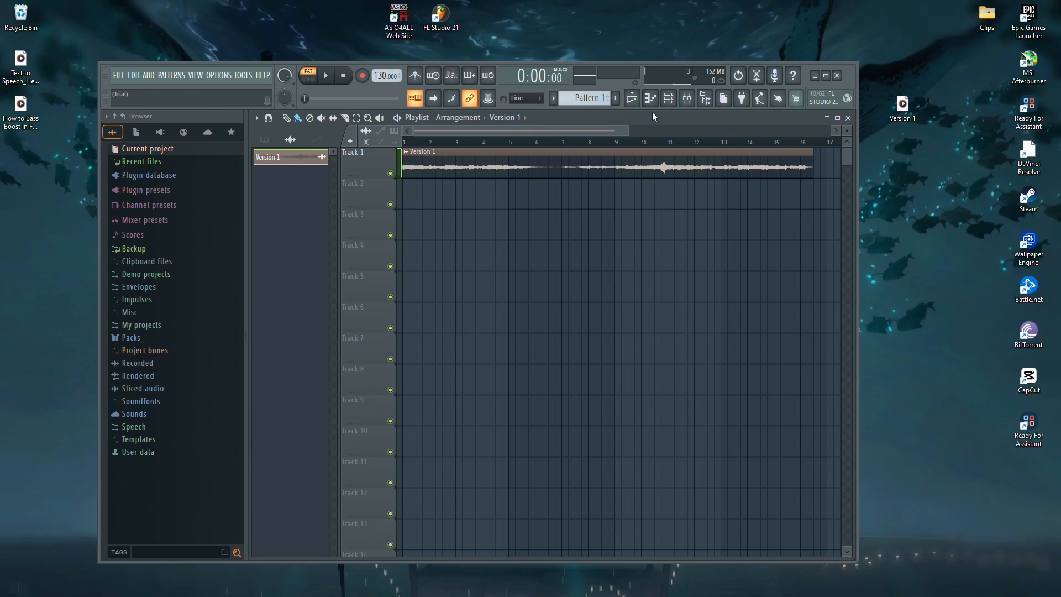
- Maximize the window and route the Version 1 channel to mixer Insert 2
click(825, 76)
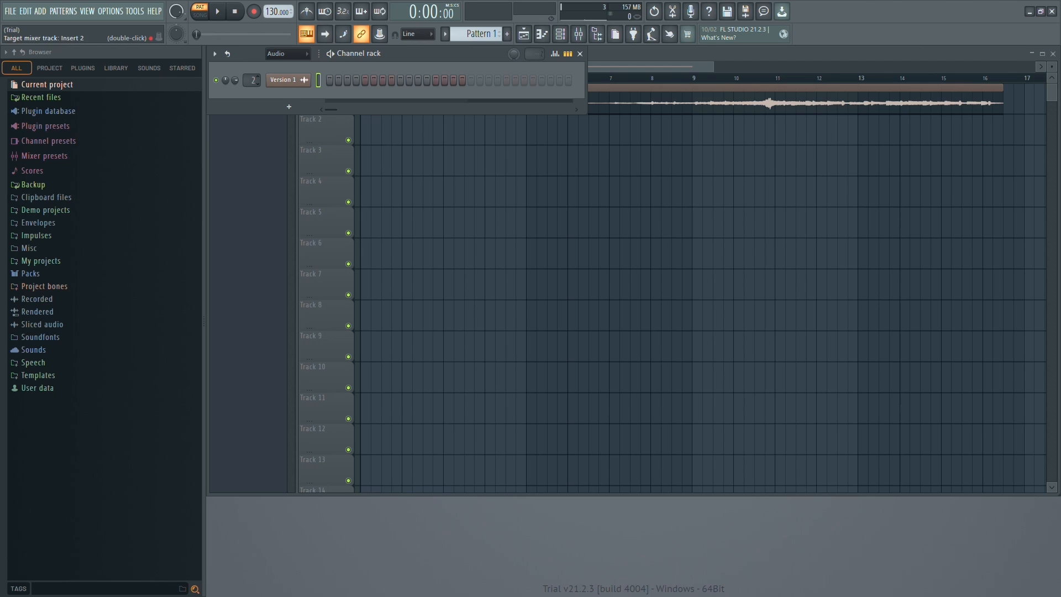
click(596, 34)
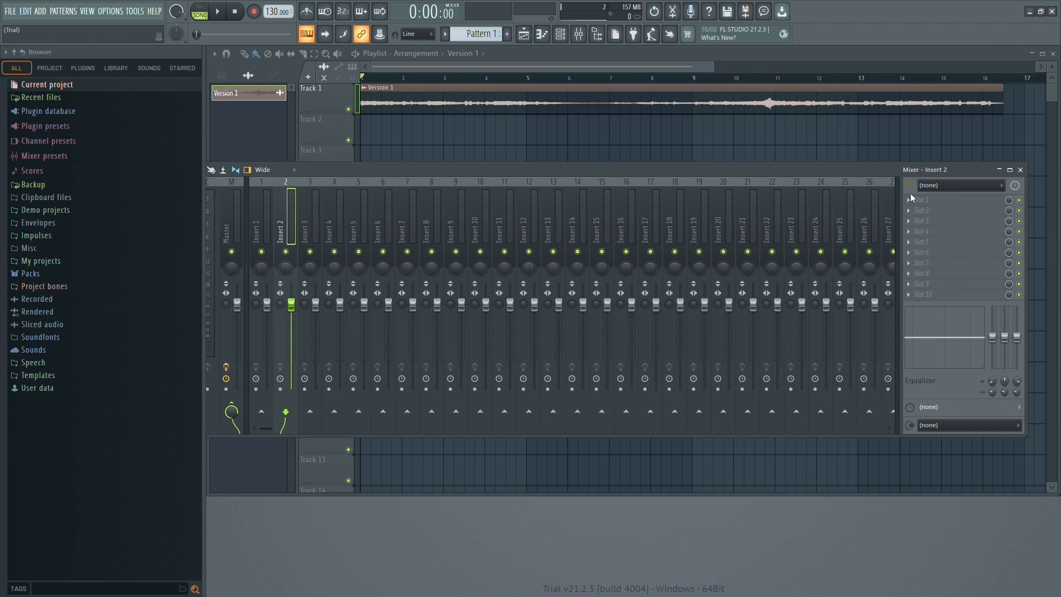
mouse_move(910, 198)
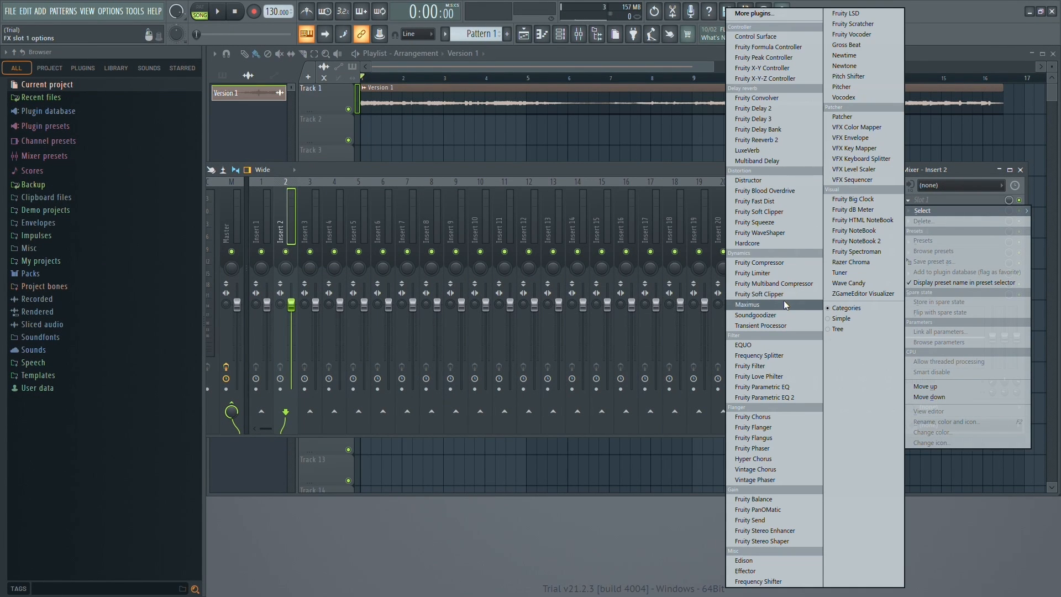
mouse_move(754, 468)
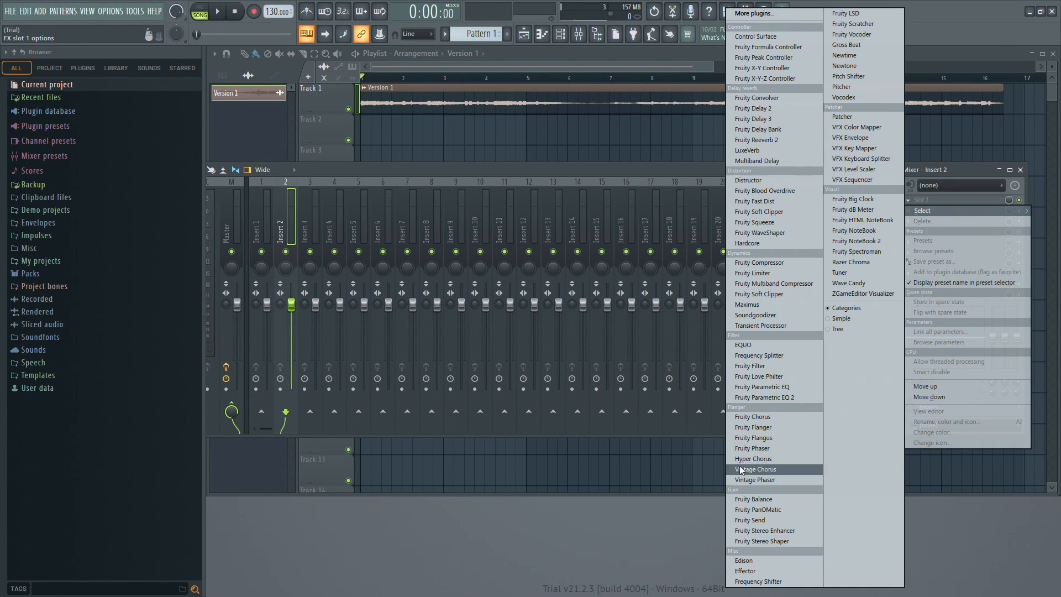
- Load Fruity Parametric EQ 2 into the first effect slot of Insert 2
click(765, 387)
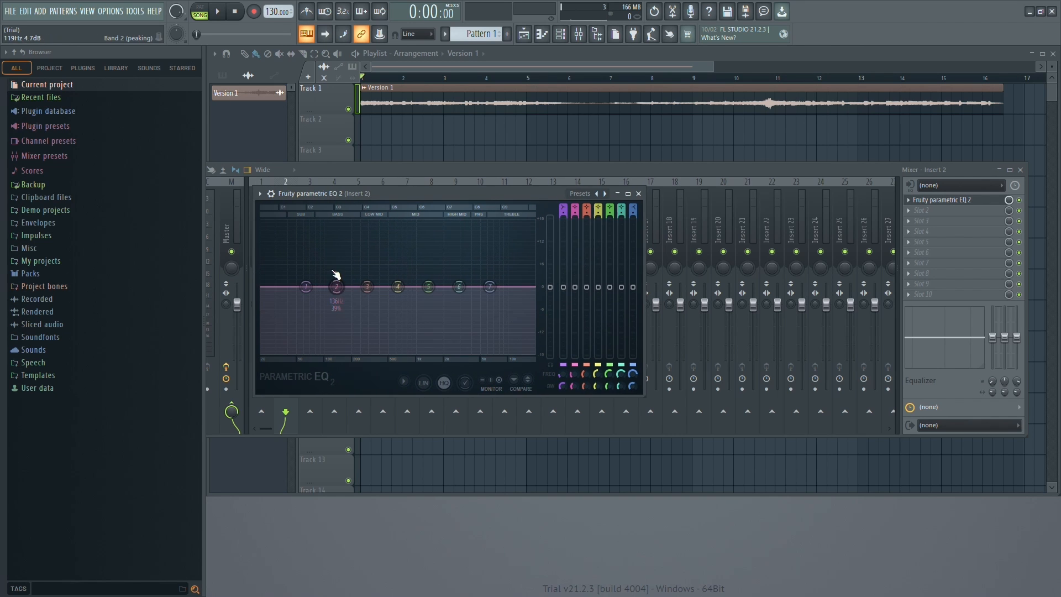
- Undo the last change and play the song to audition the bass boost near 126 Hz, +18 dB
key(ctrl+z)
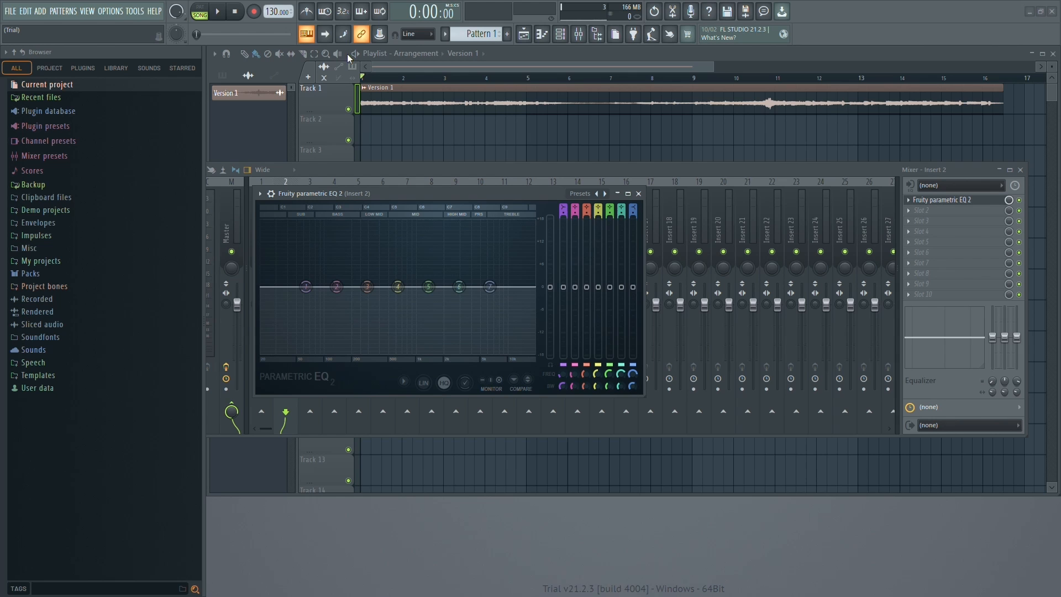
click(216, 11)
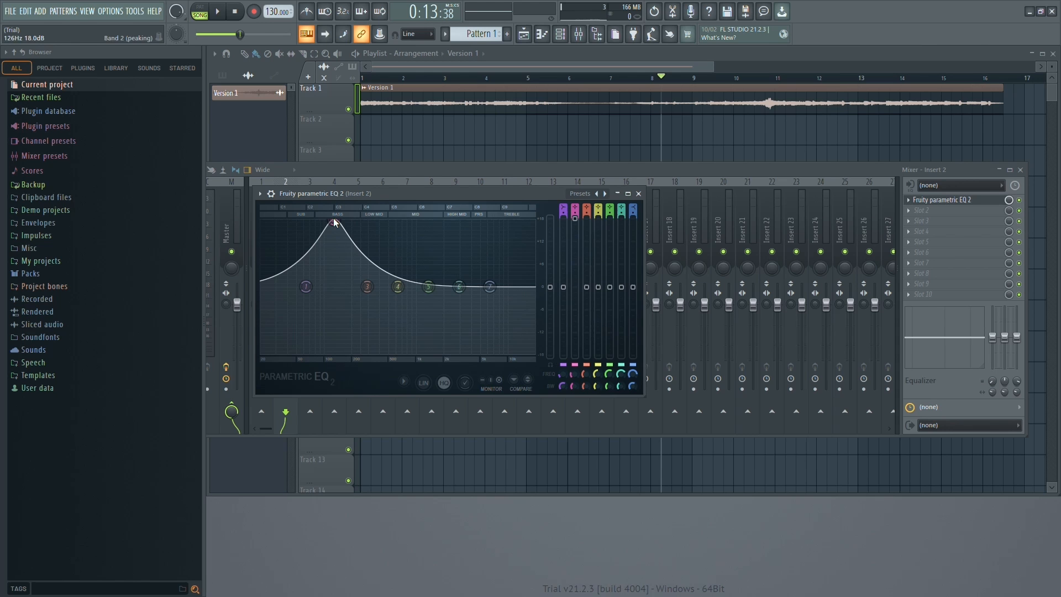
- Close the mixer and stop playback, returning to the playlist
click(217, 11)
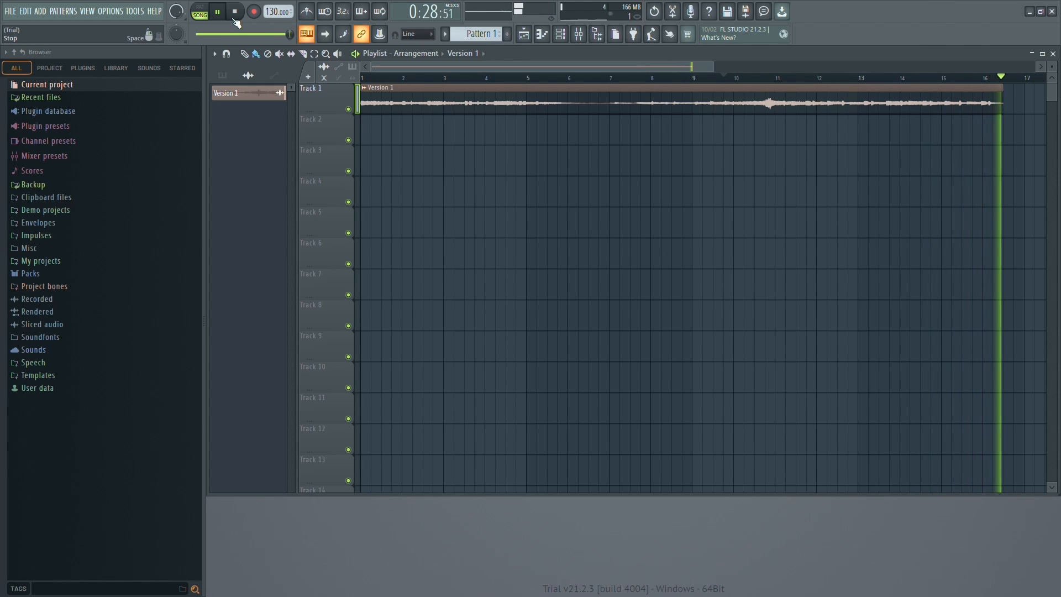
click(234, 11)
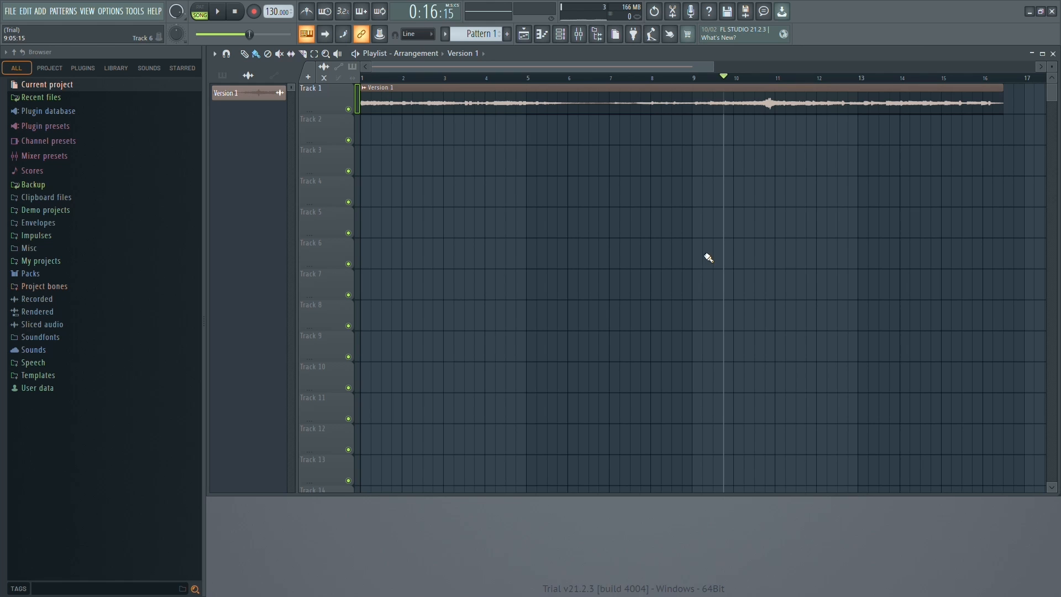
mouse_move(686, 263)
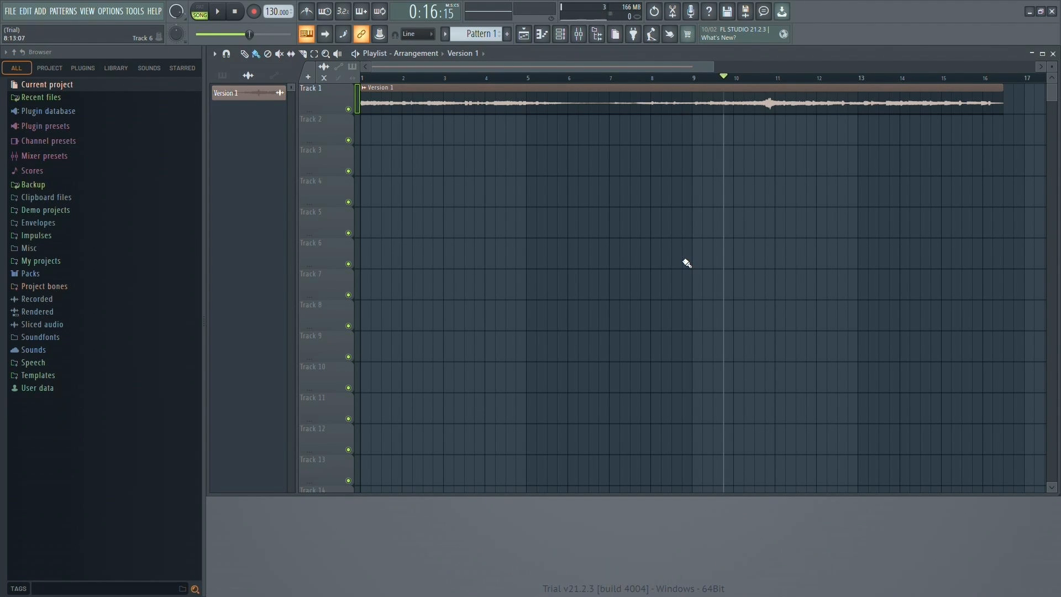